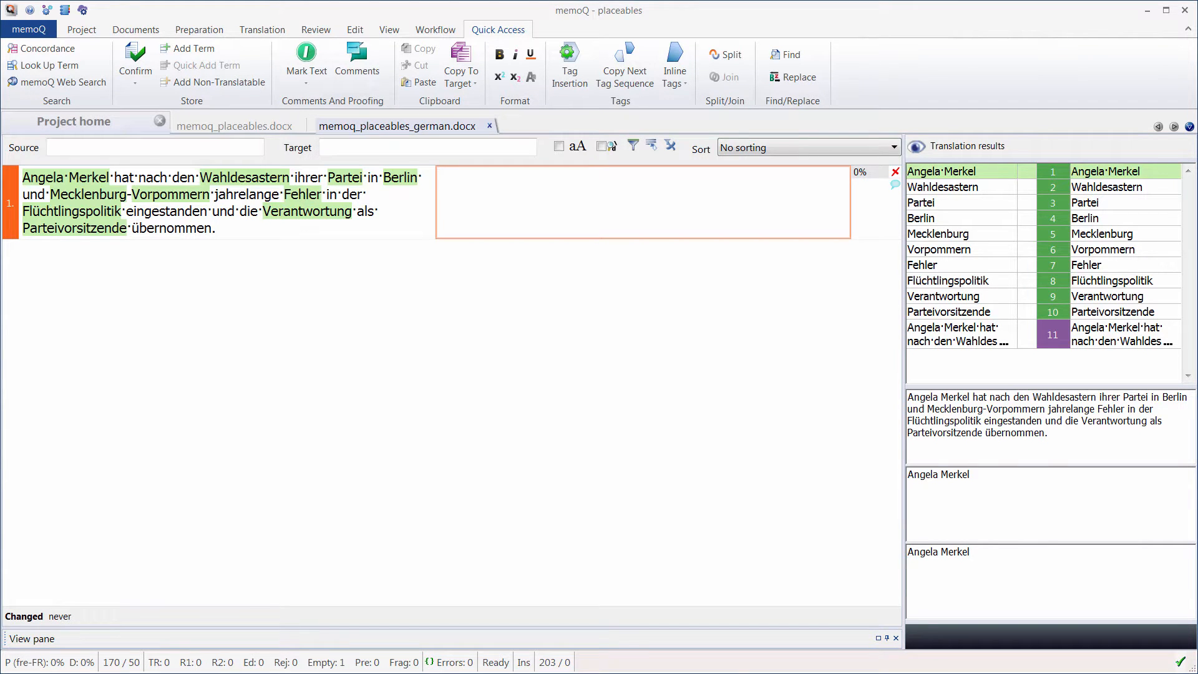
- Clone Wordfast-style placeables as 'Wordfast-style placeables (German)' and enable it for the project
click(926, 491)
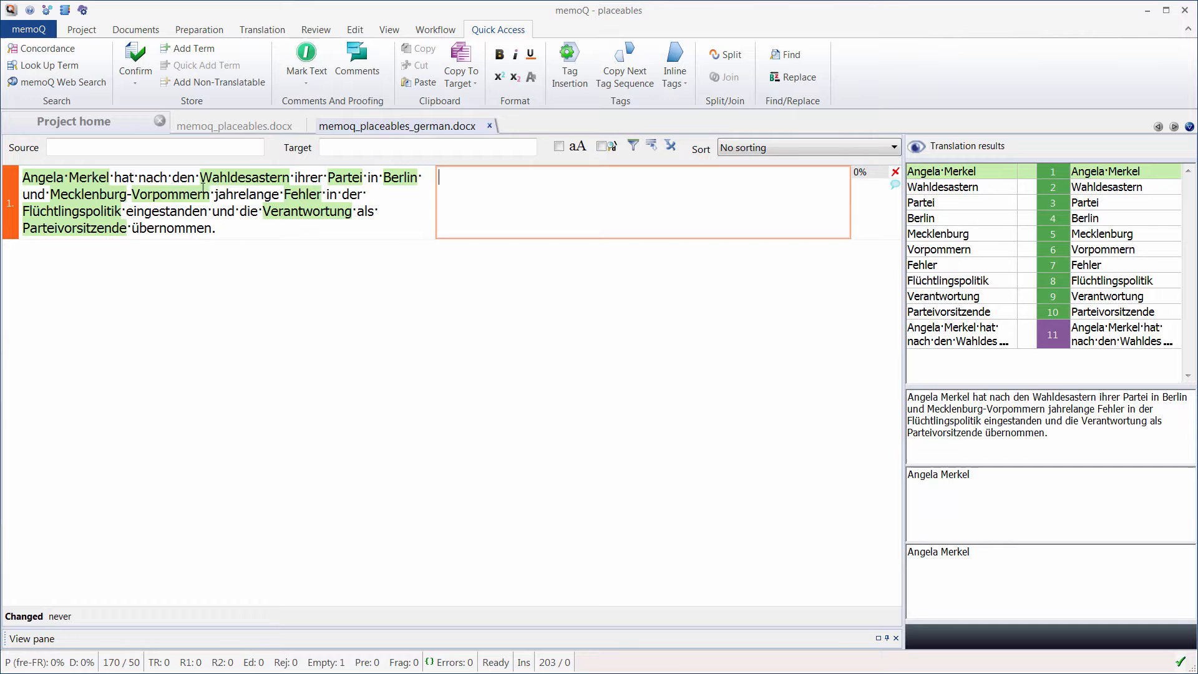
click(74, 121)
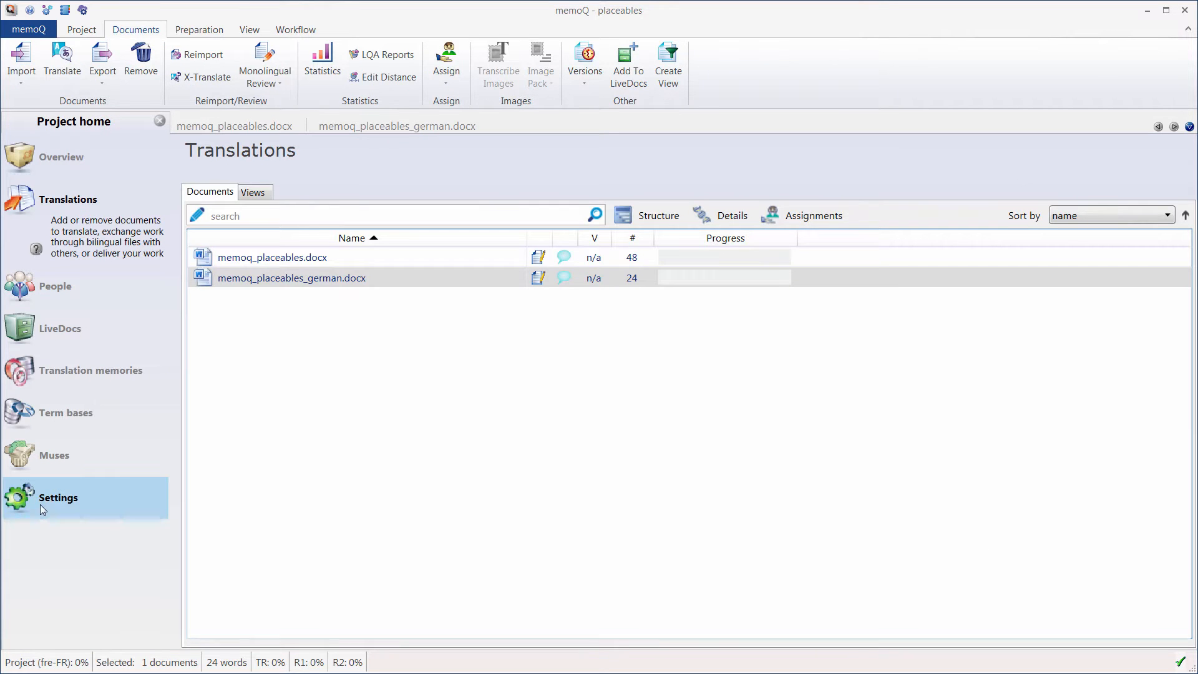
click(58, 497)
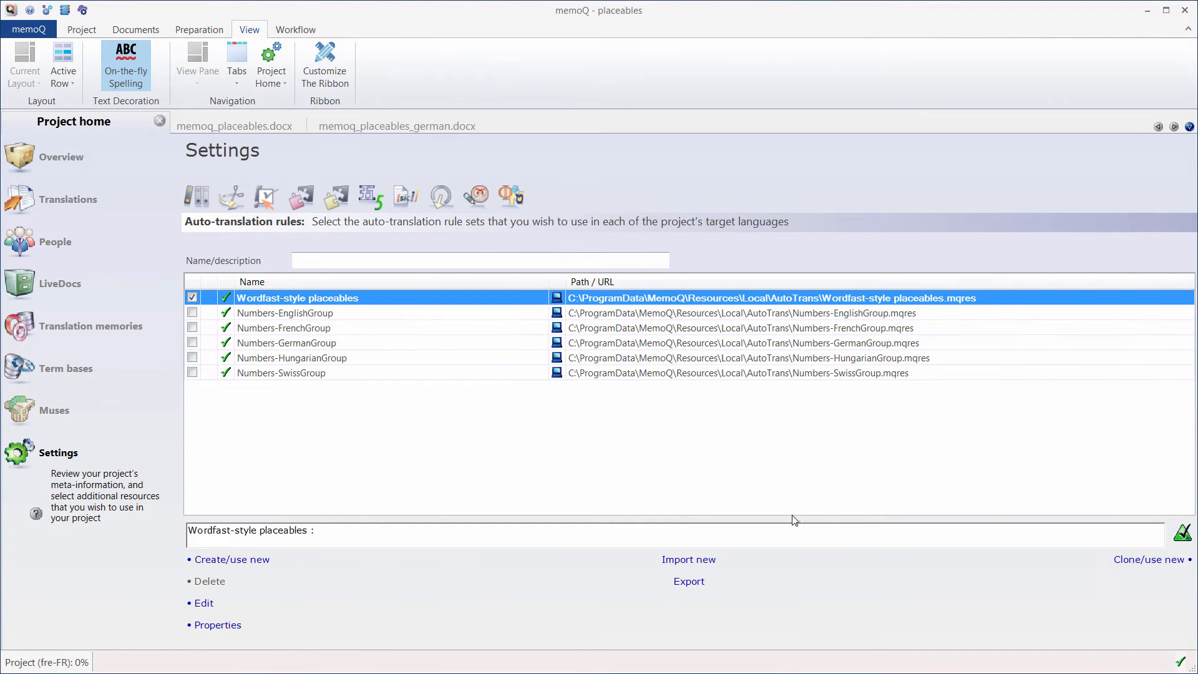
mouse_move(322, 303)
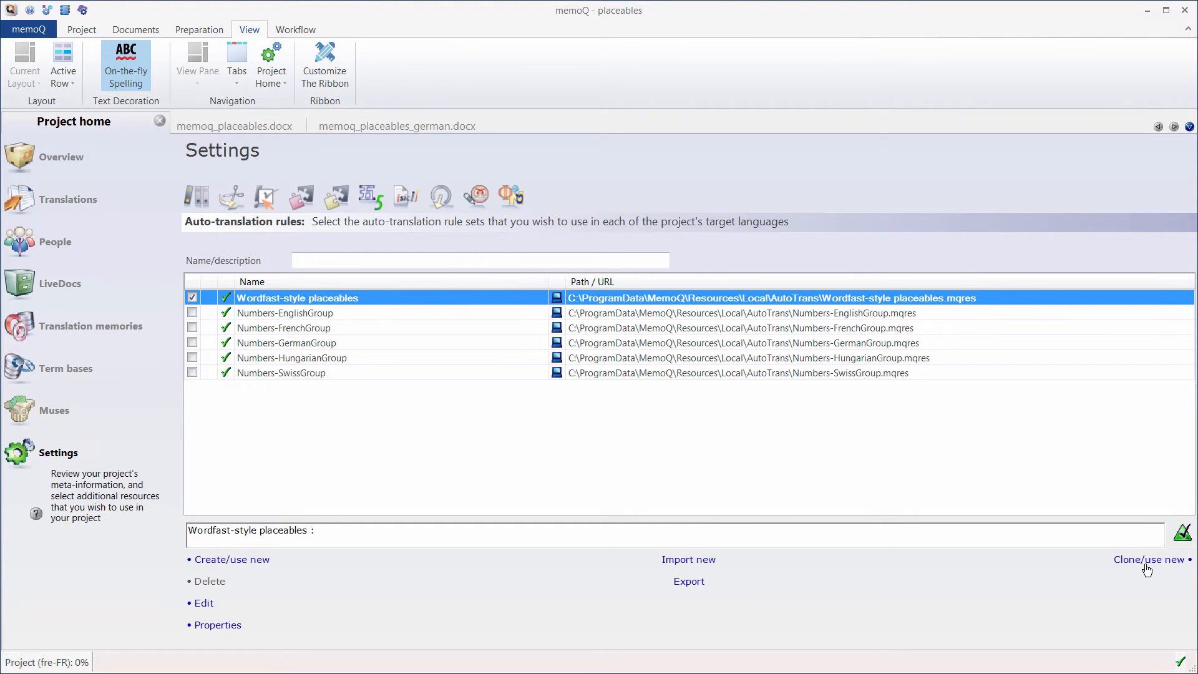
click(1146, 558)
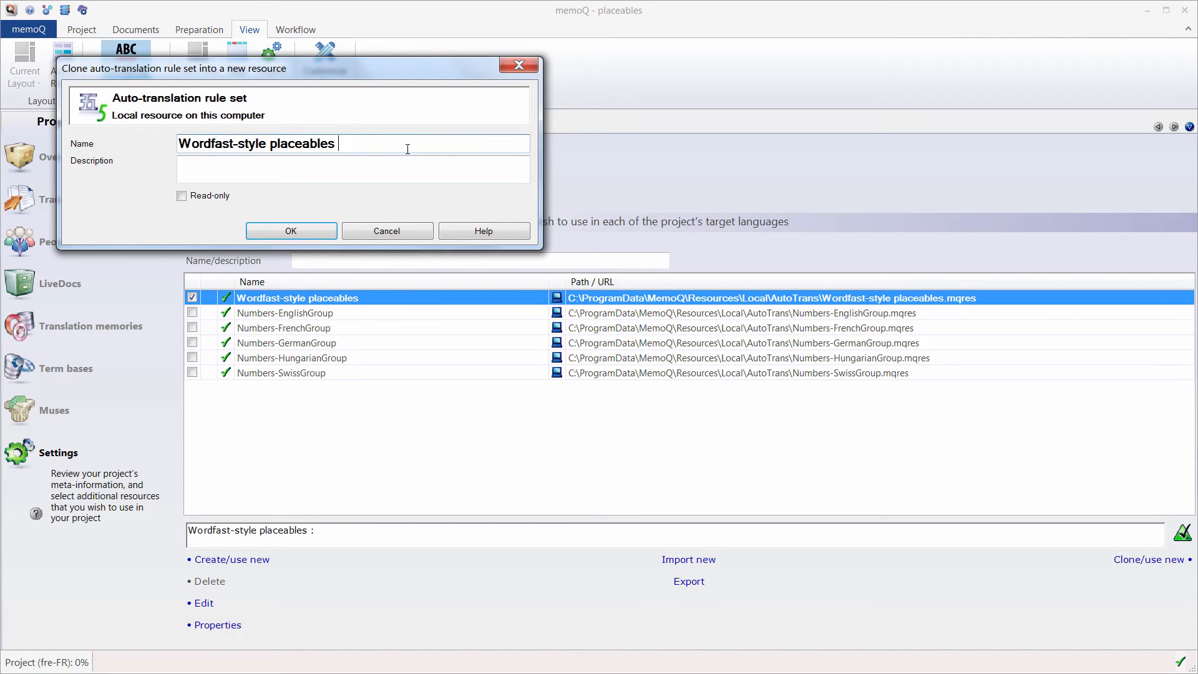
text((German))
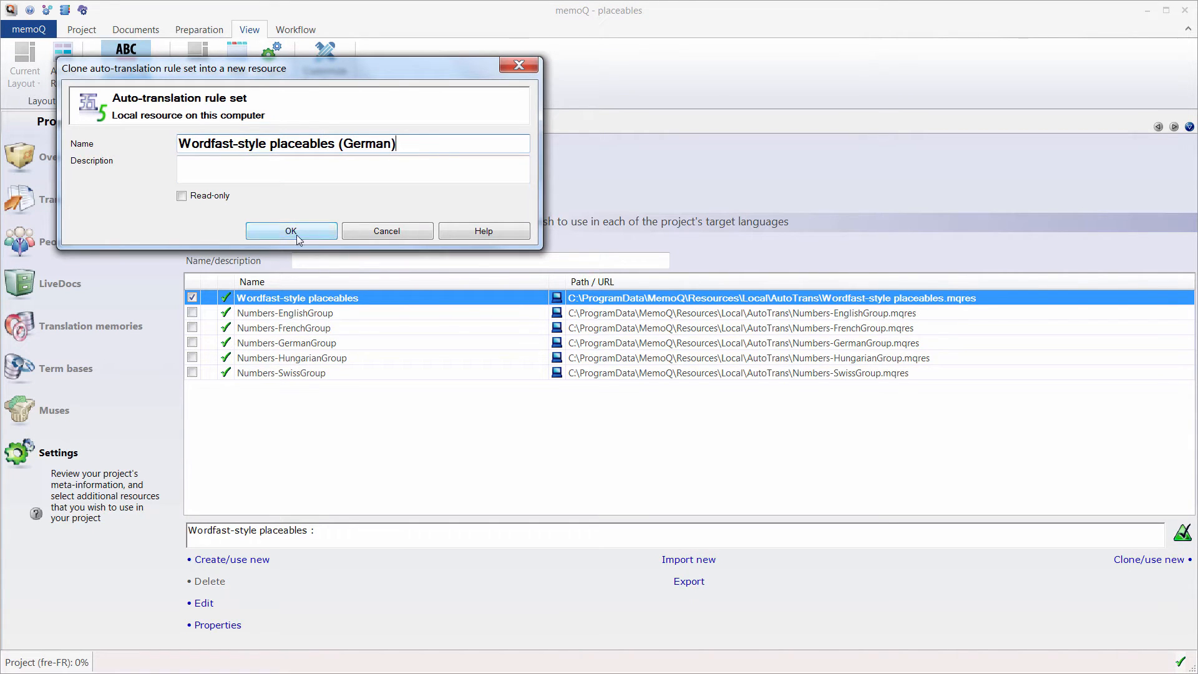
click(290, 230)
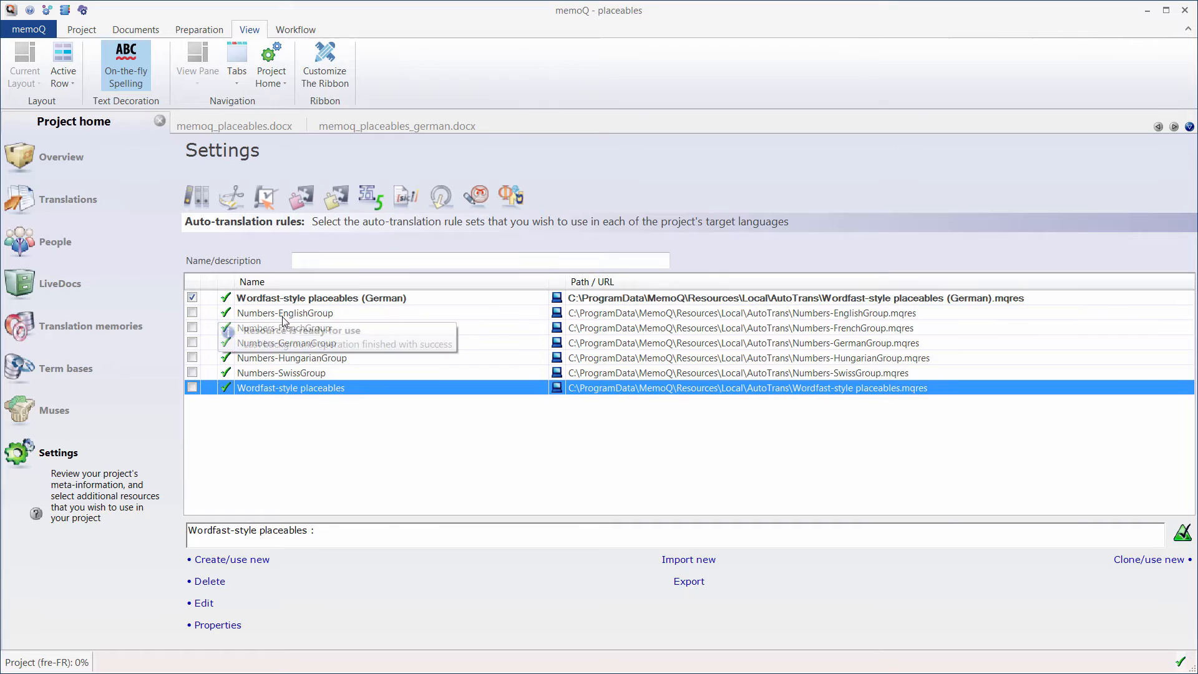
click(320, 299)
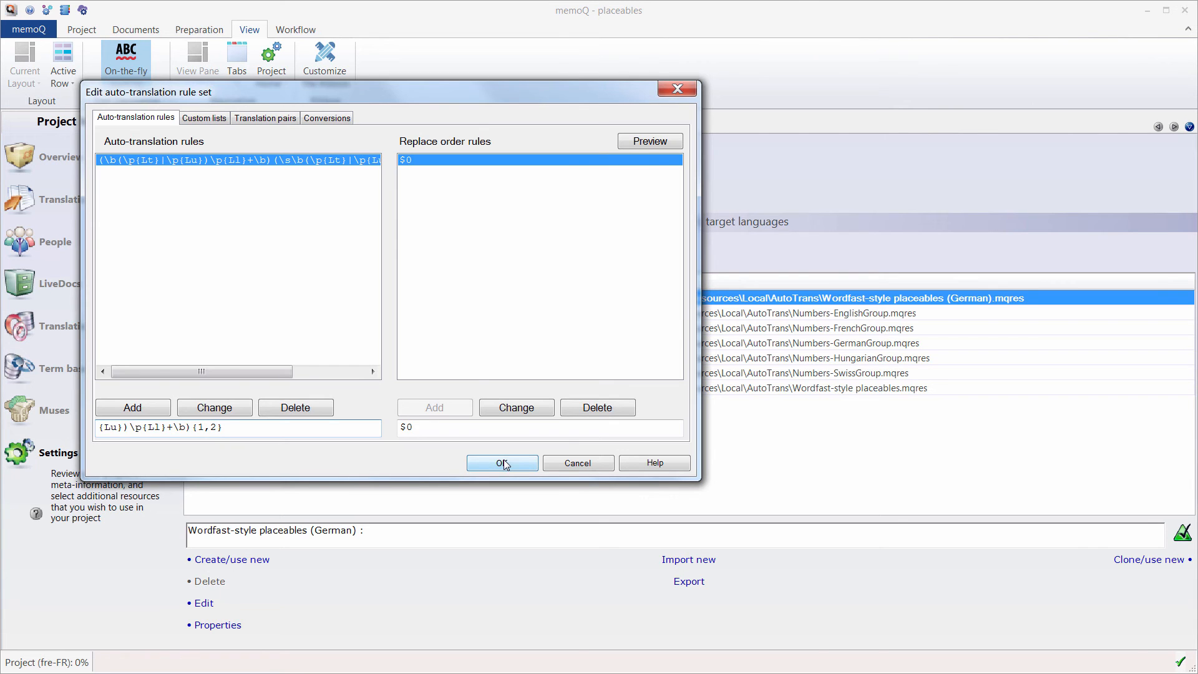
- Save the German rule set and return to memoq_placeables_german.docx, showing Angela Merkel as placeable
click(502, 463)
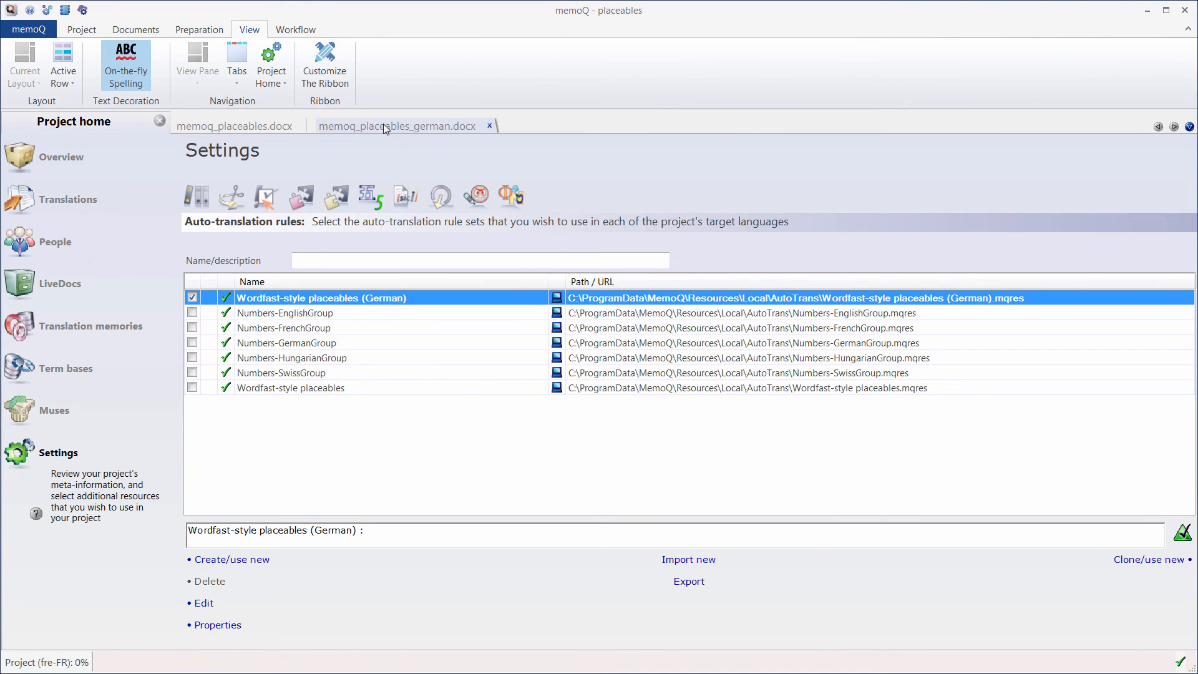
click(395, 125)
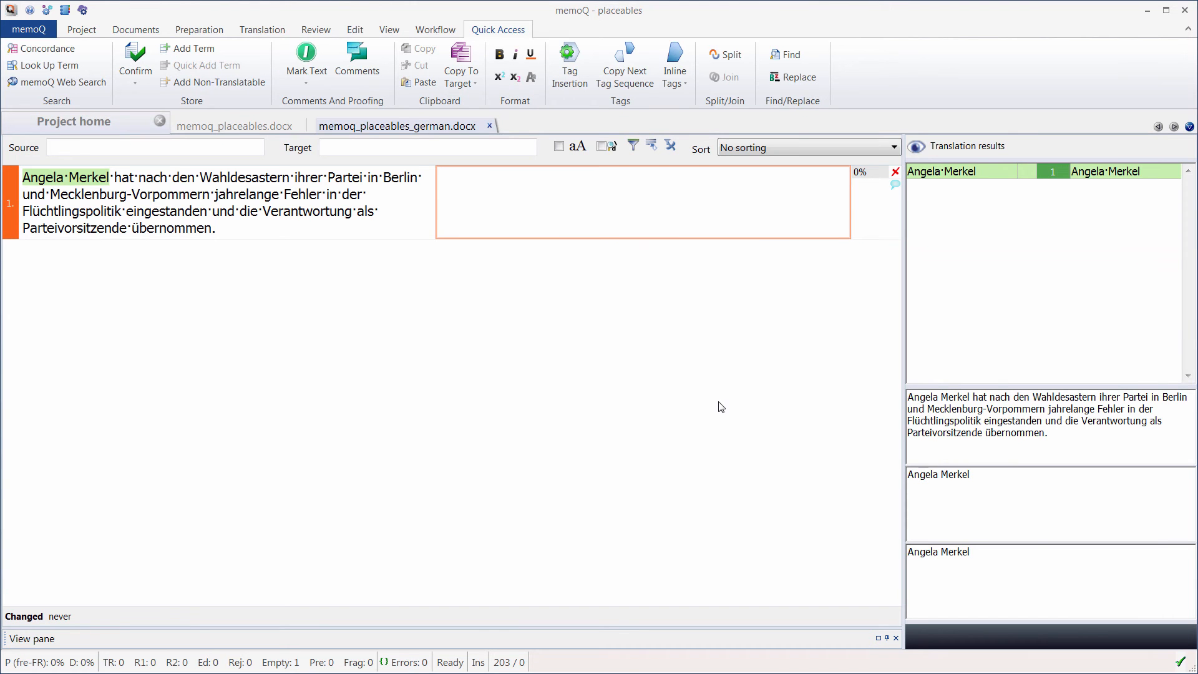
mouse_move(390, 260)
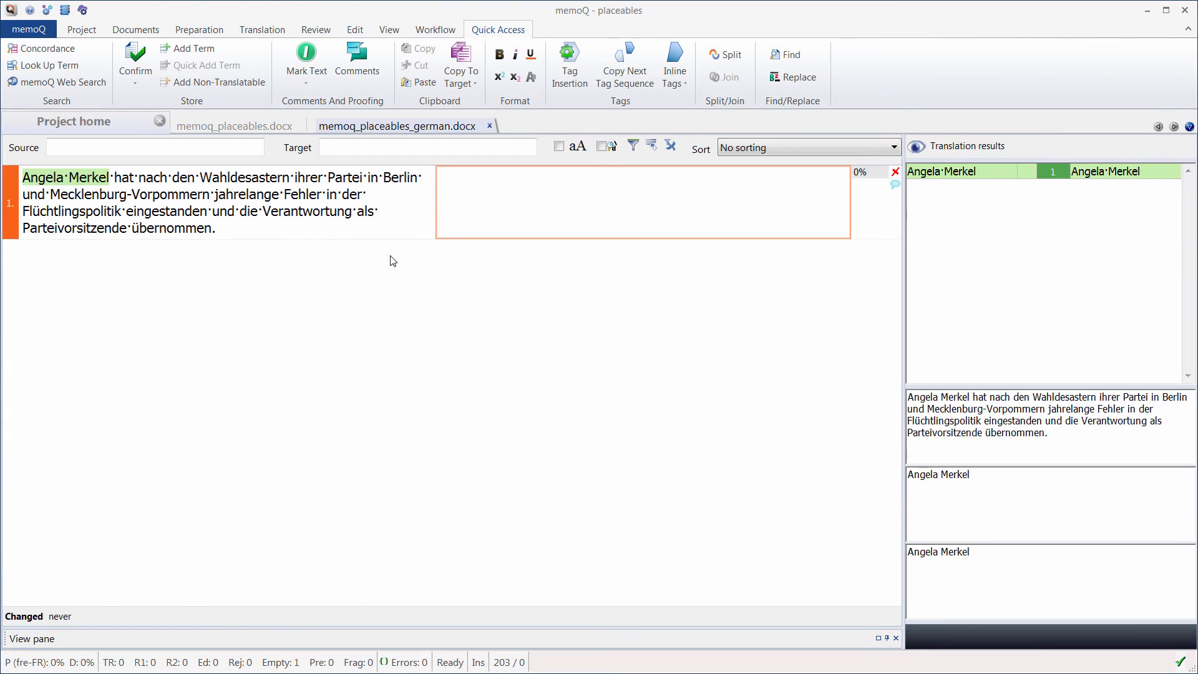